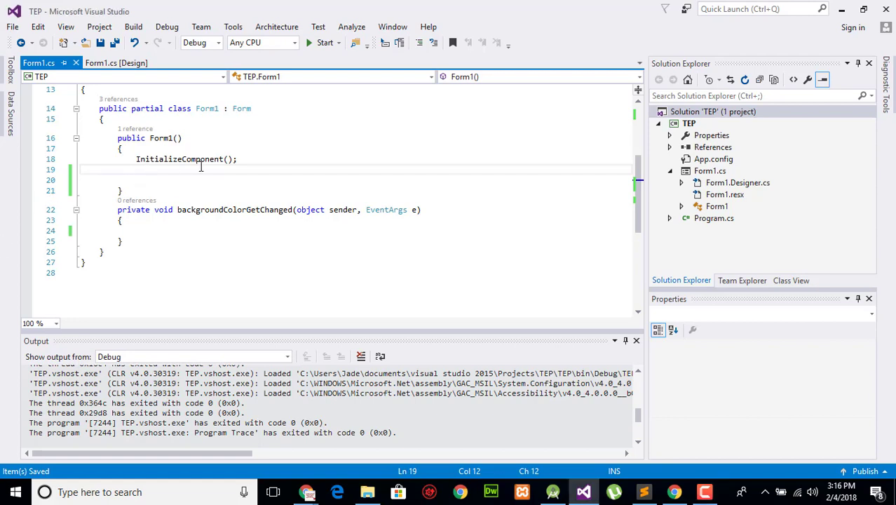
# - Write 'NameValueCollection marks = new NameValueCollection();' below InitializeComponent()
pyautogui.write('Nave')
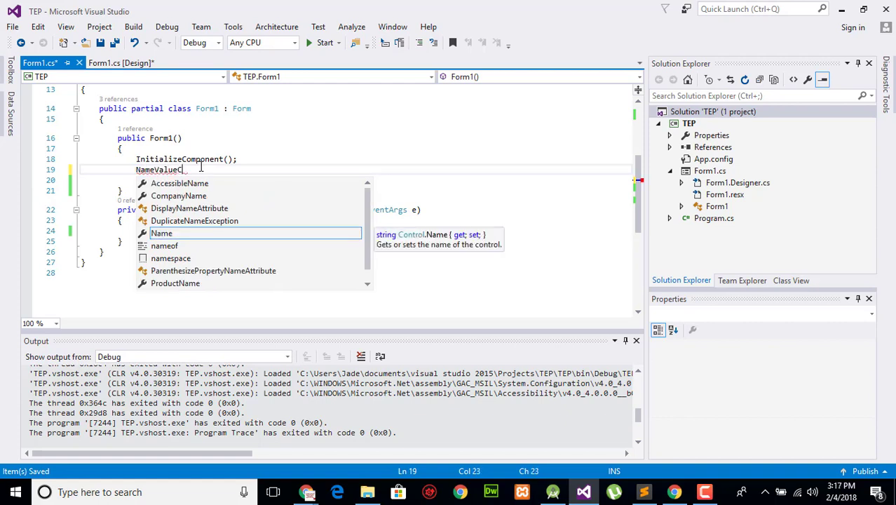
pyautogui.write('Collel')
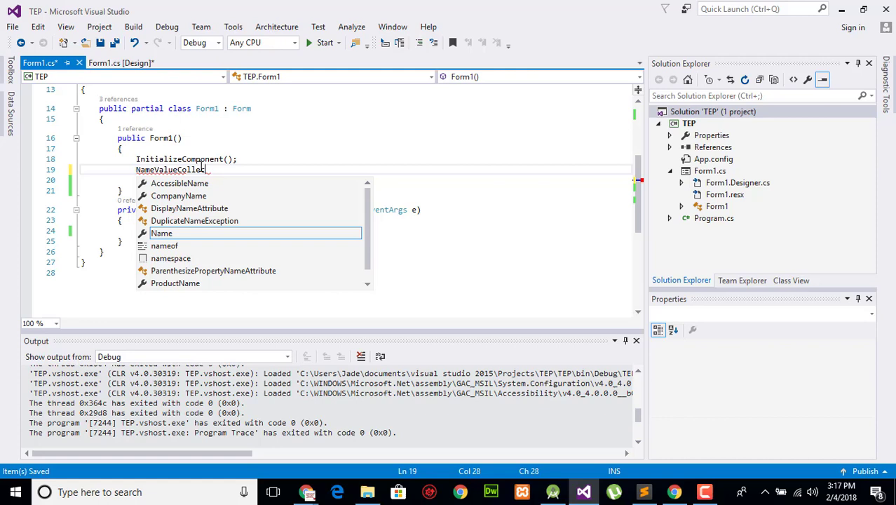
pyautogui.write('tion')
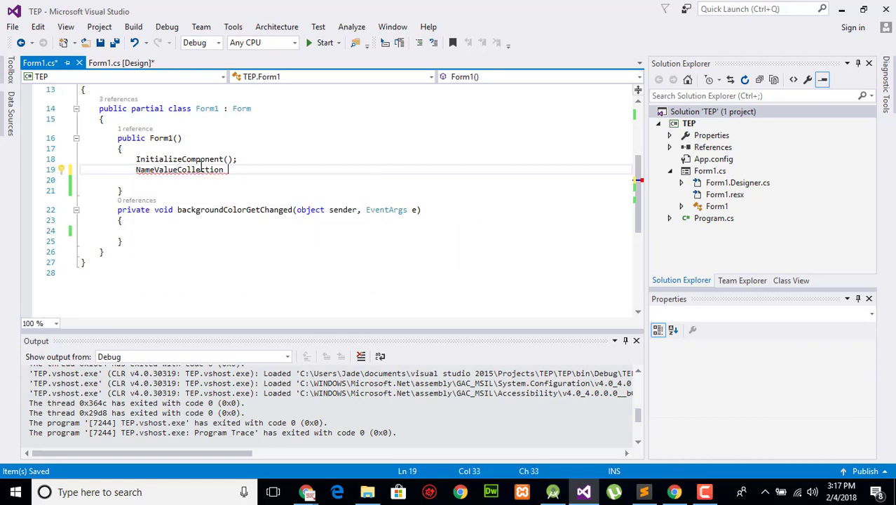
pyautogui.write('_marks =')
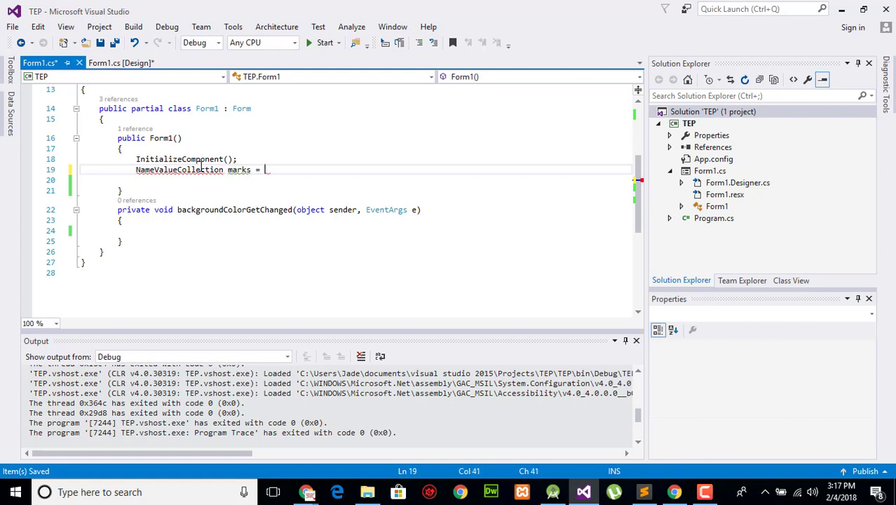
pyautogui.write('new Nam')
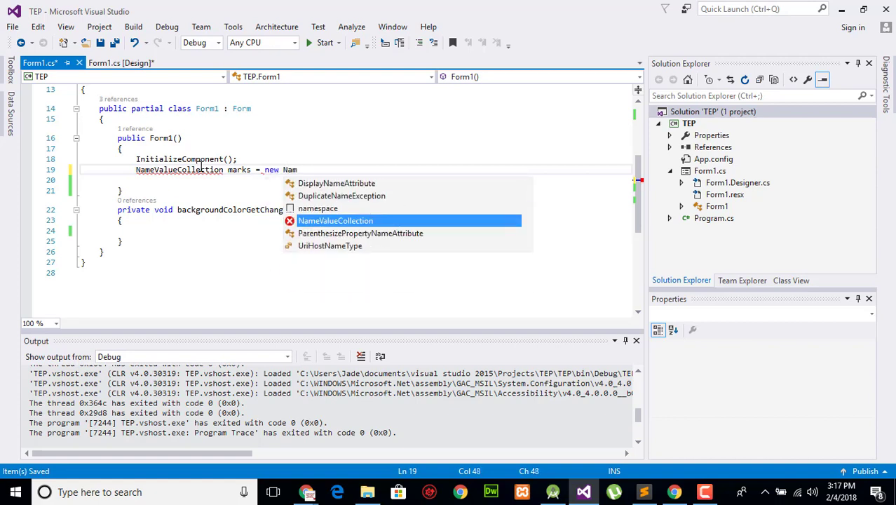
pyautogui.write('NameValueCollection()')
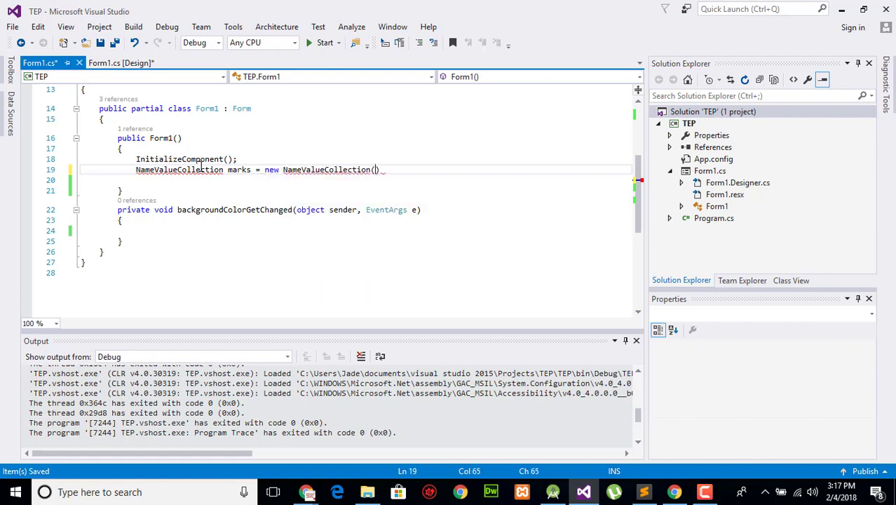
pyautogui.write(';')
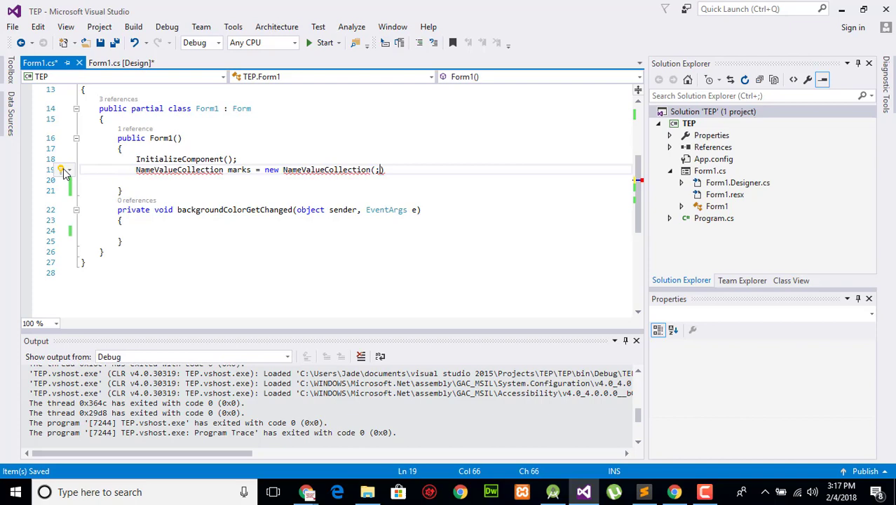
# - Use the quick-action fix to add 'using System.Collections.Specialized;'
pyautogui.click(63, 170)
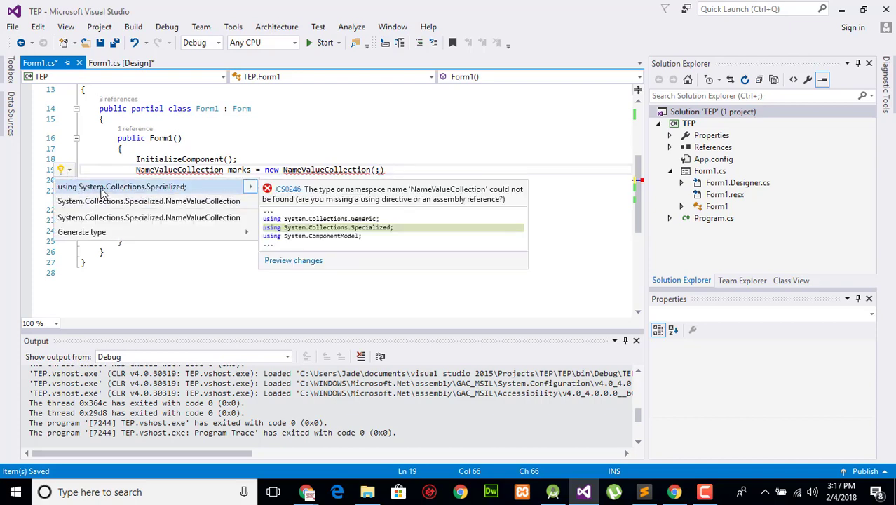
pyautogui.moveTo(160, 193)
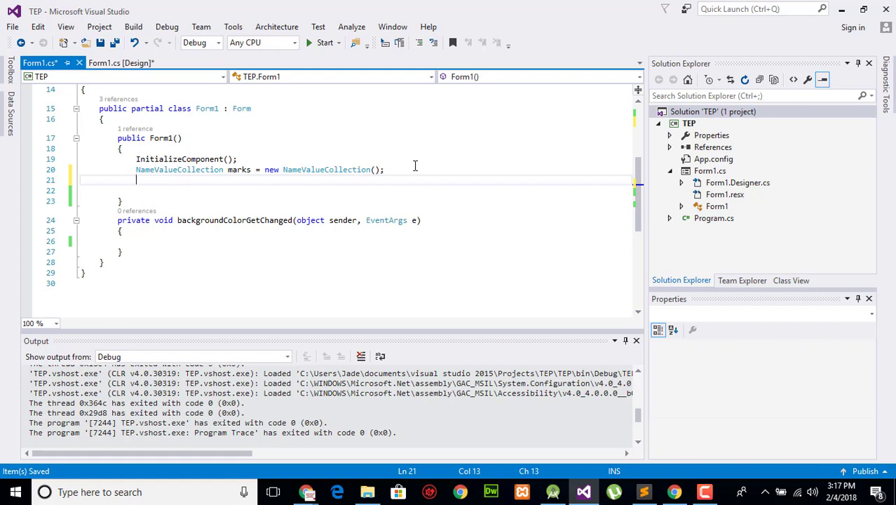
# - Write marks.Add("High", "80"); as the first collection entry
pyautogui.write('marks')
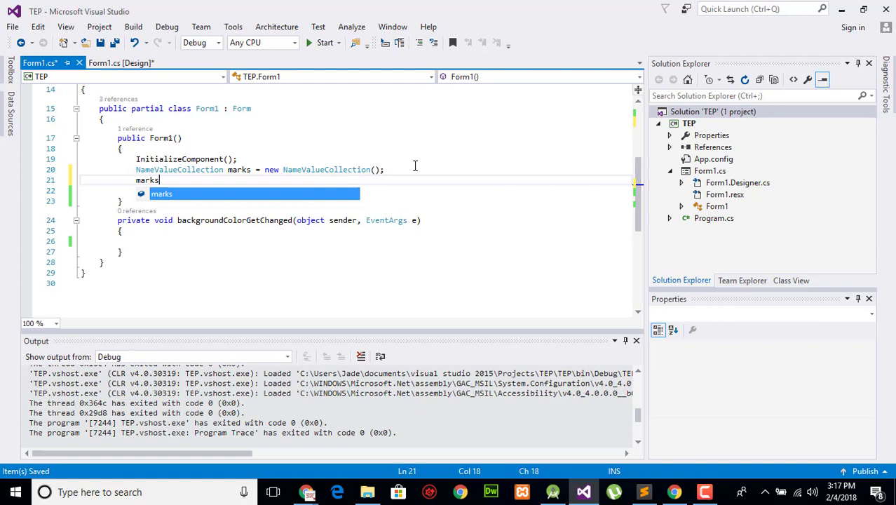
pyautogui.write('.ad')
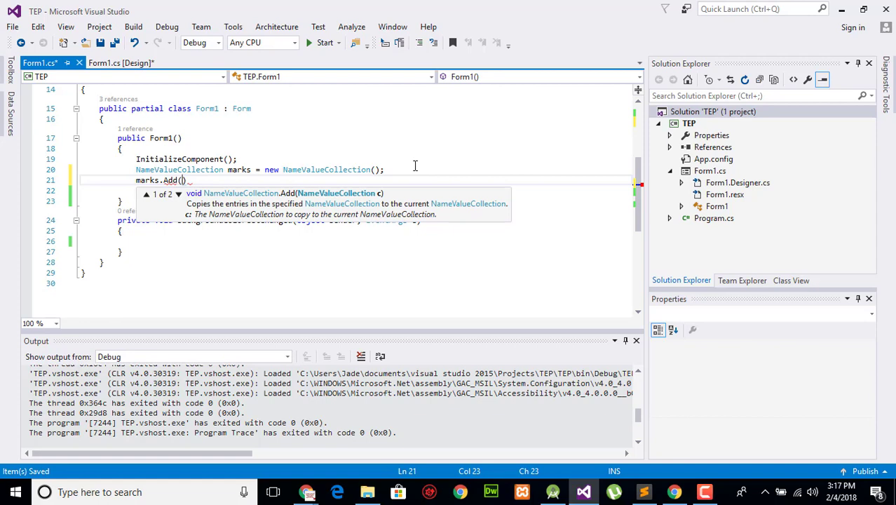
pyautogui.write('"')
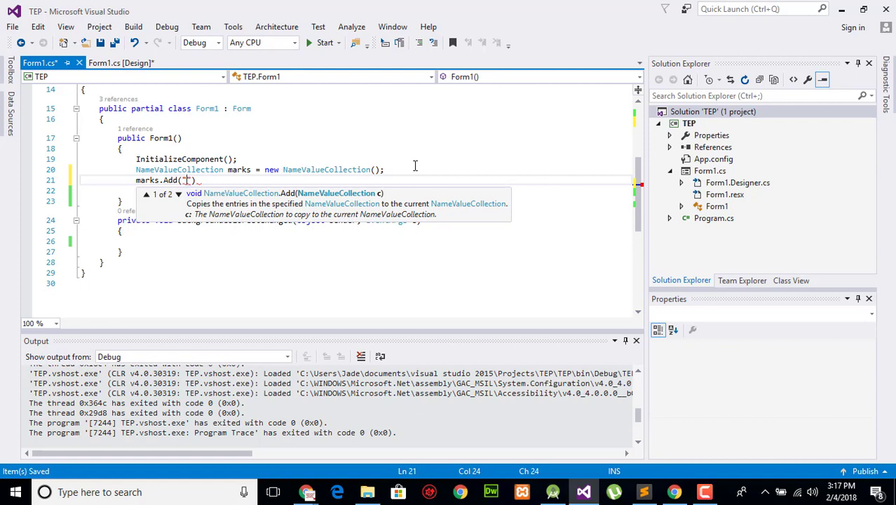
pyautogui.write('High')
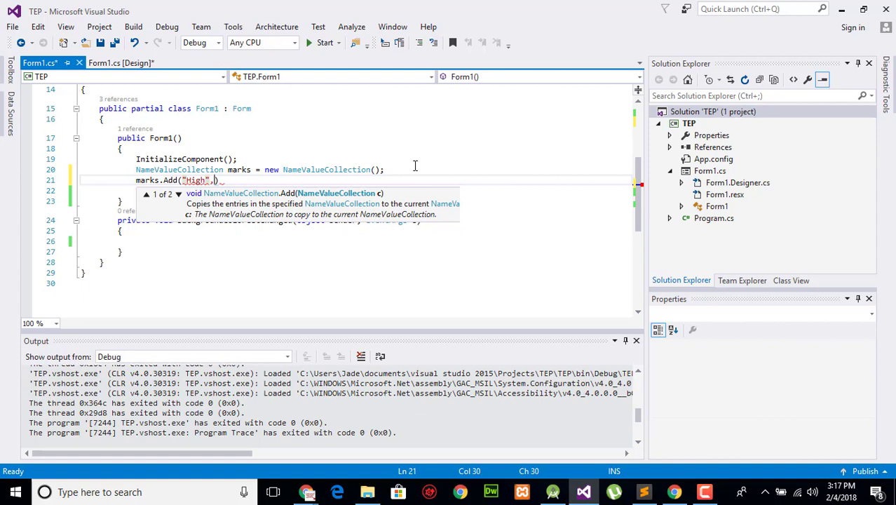
pyautogui.write(',"')
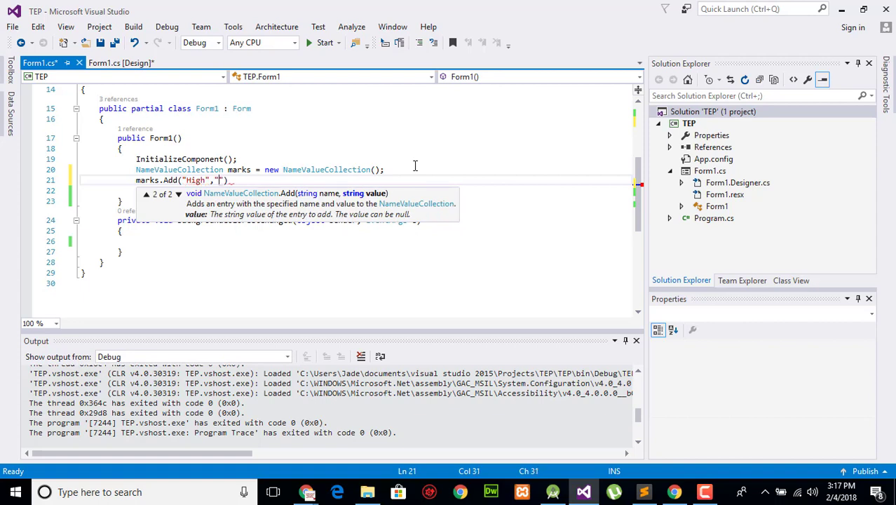
pyautogui.write('"')
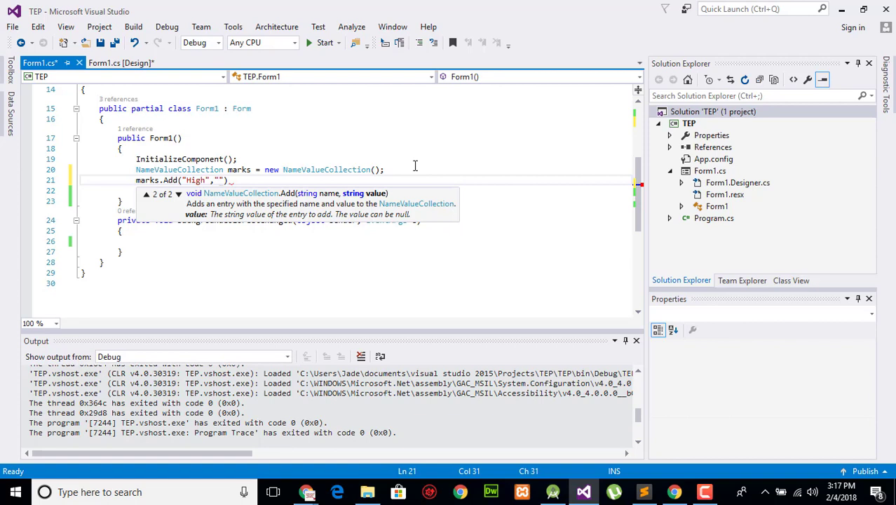
pyautogui.write('80')
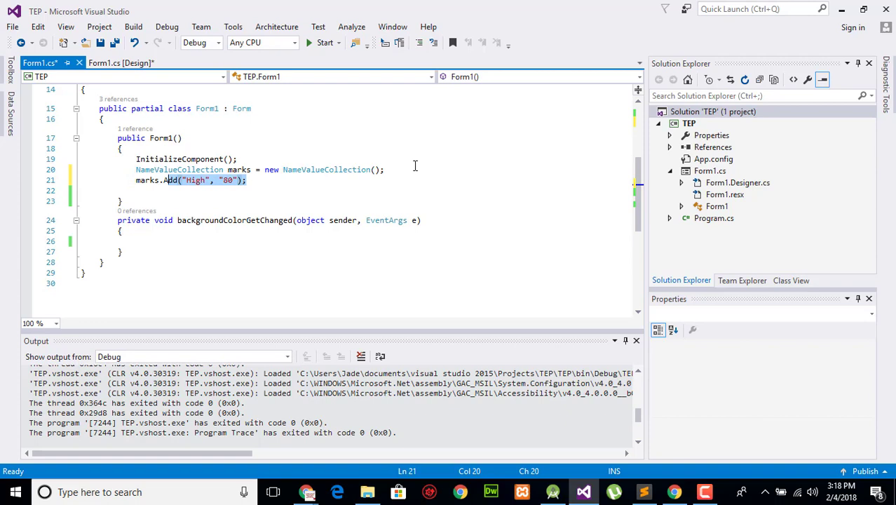
# - Duplicate the Add line into "Normal", "50" and "Low", "30" entries and begin a foreach
pyautogui.press('enter')
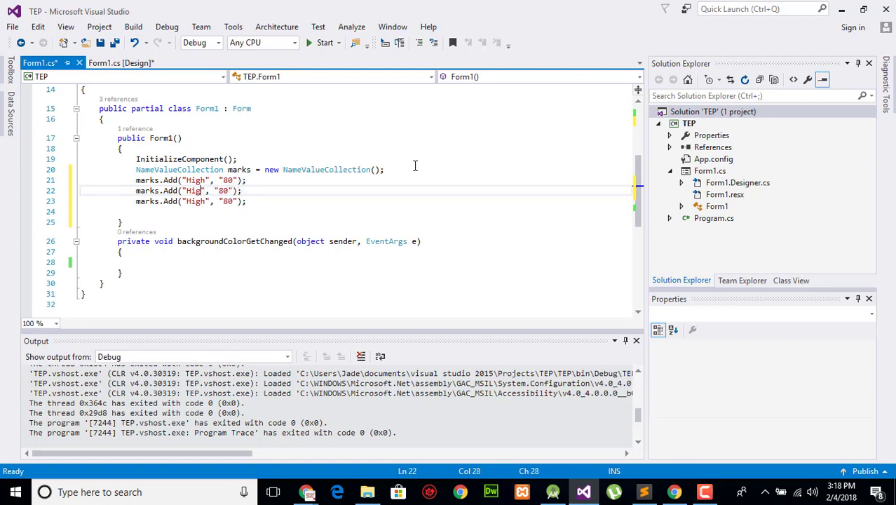
pyautogui.write('Normal')
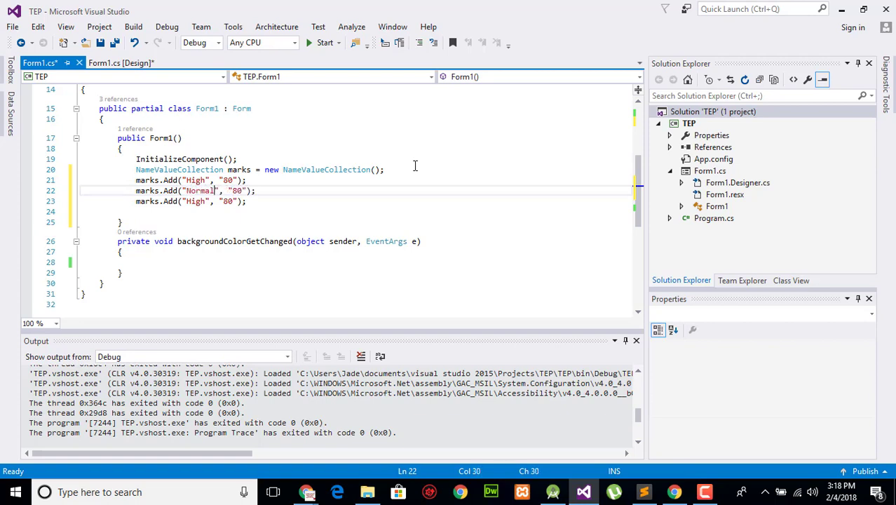
pyautogui.write('50')
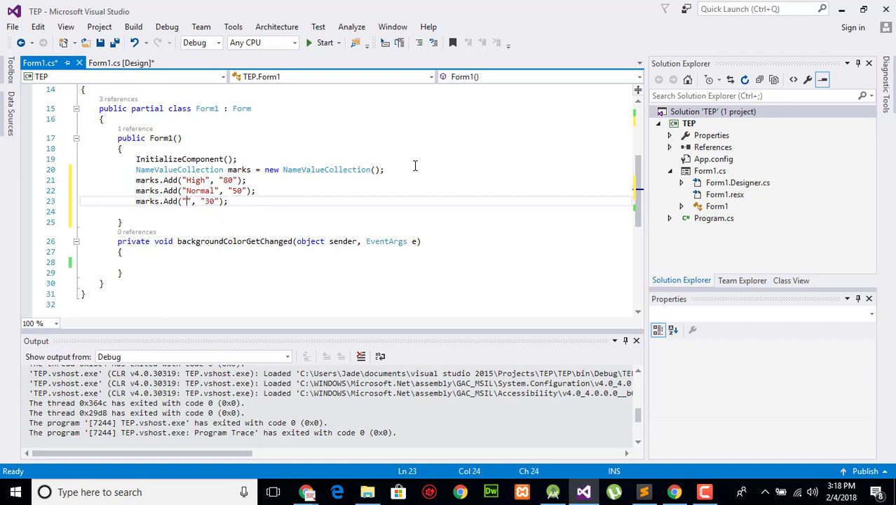
pyautogui.write('Low')
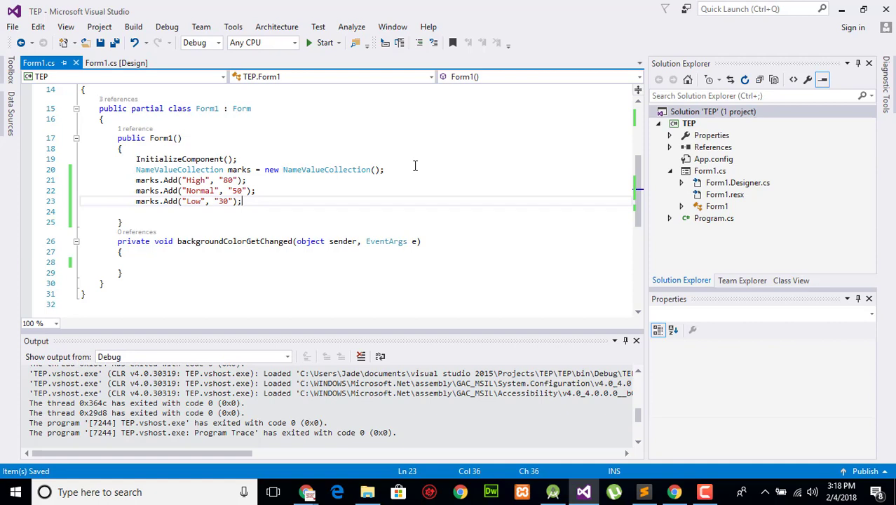
pyautogui.write('foea')
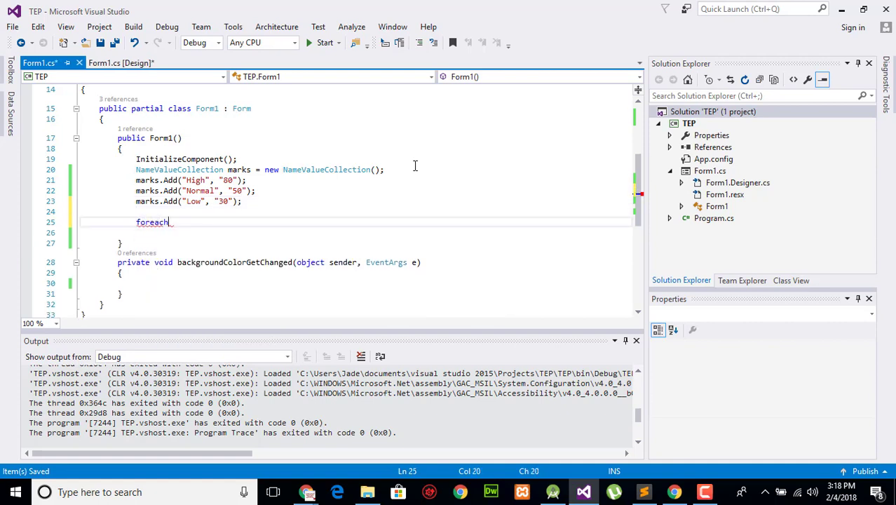
# - Write foreach(String key in marks.Keys) with an empty brace body
pyautogui.write('(String key in marks.Keys')
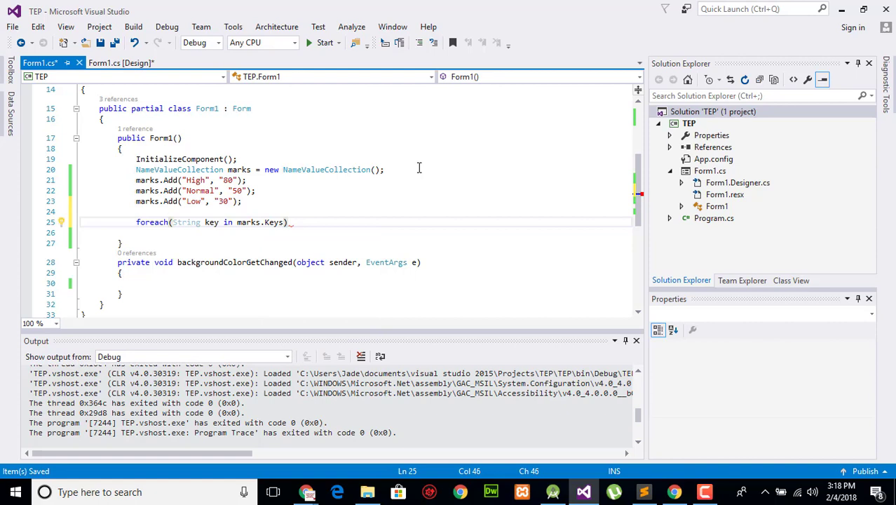
pyautogui.write('[]')
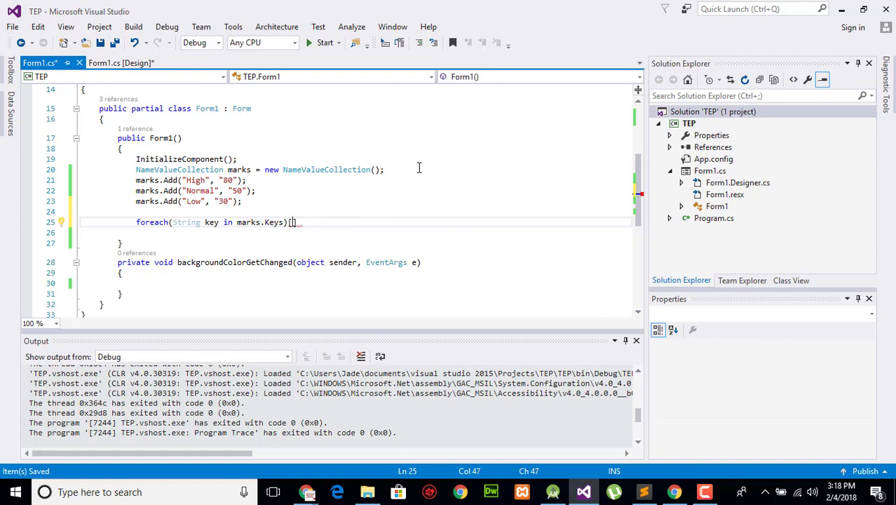
pyautogui.write('{ }')
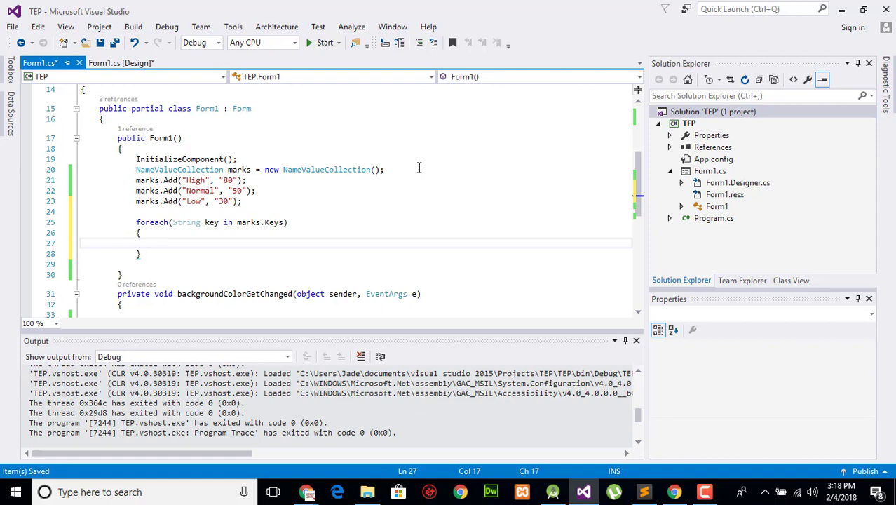
pyautogui.write('val')
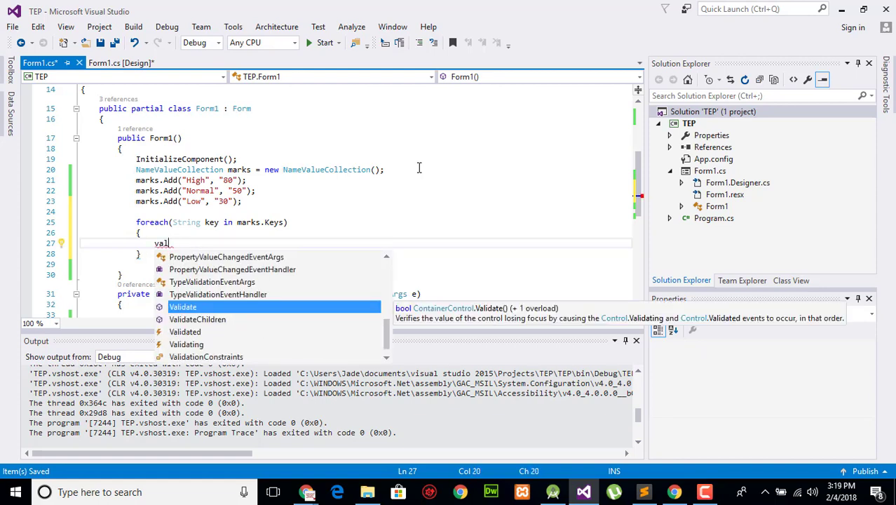
pyautogui.press('BackSpace')
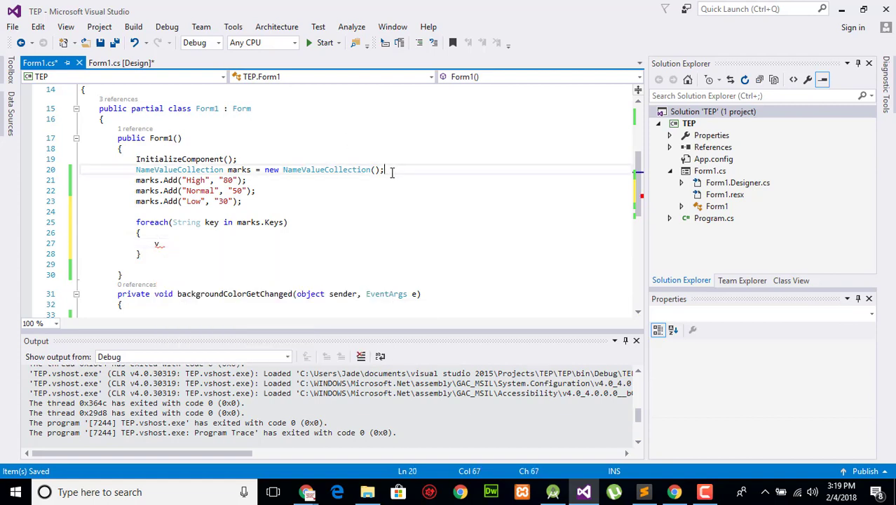
# - Declare 'string[] value = null;' after the marks declaration
pyautogui.write('s')
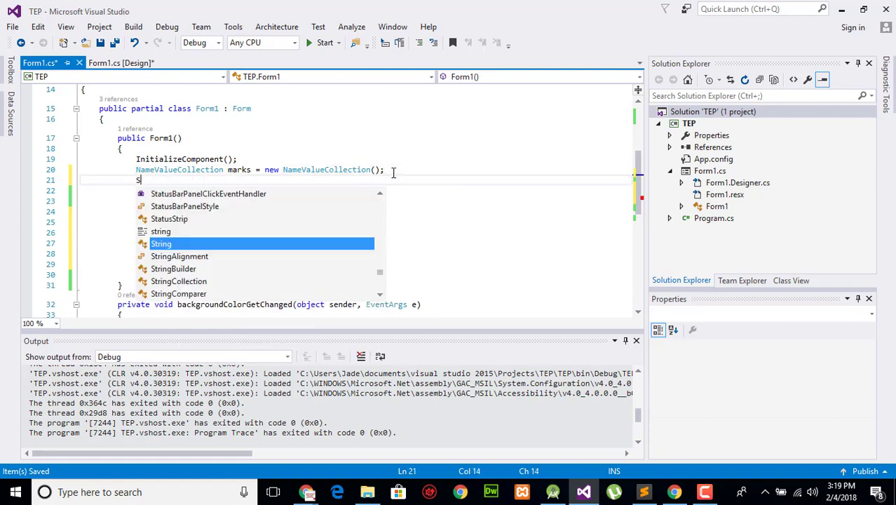
pyautogui.write('tring value')
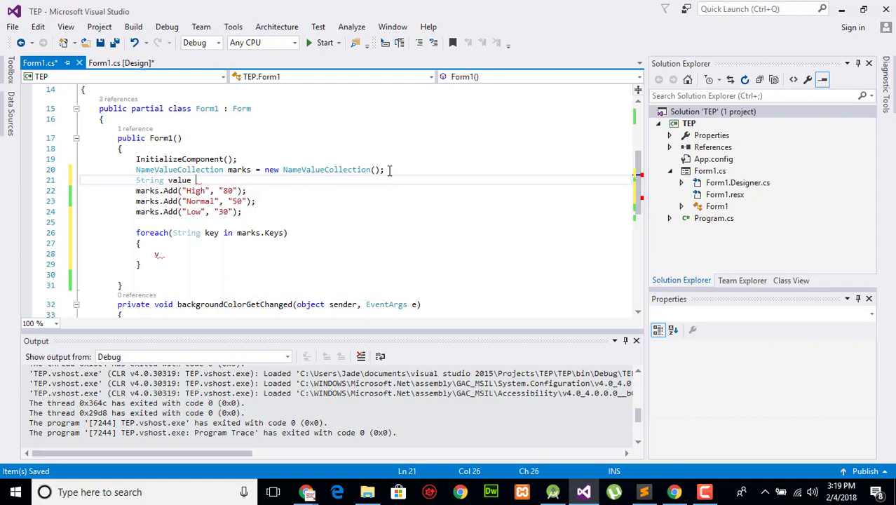
pyautogui.press('backspace')
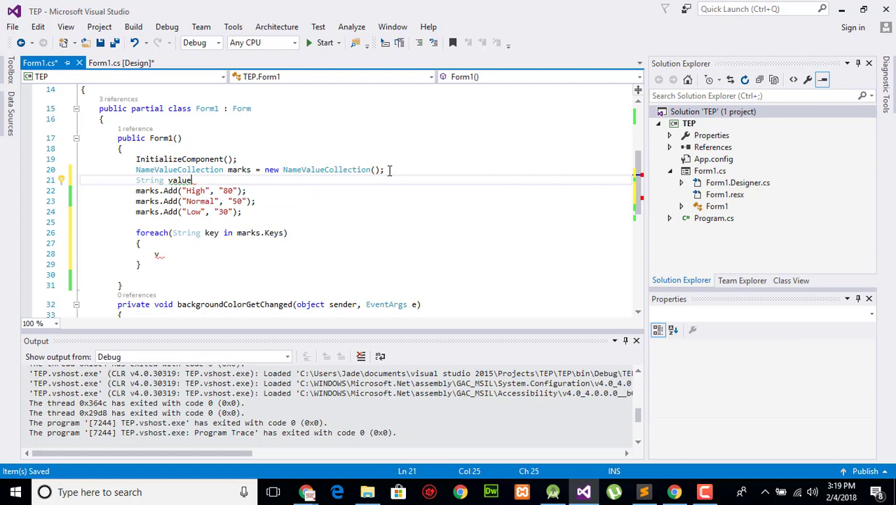
pyautogui.write('[]')
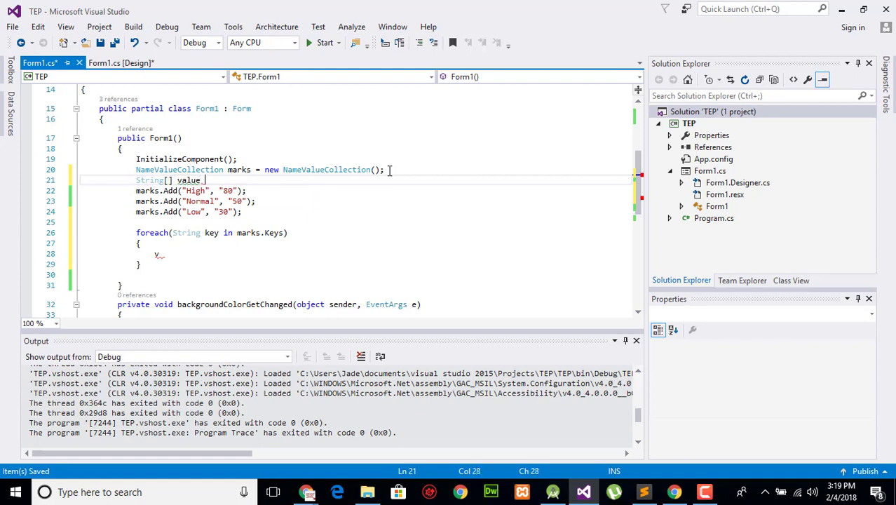
pyautogui.write('=')
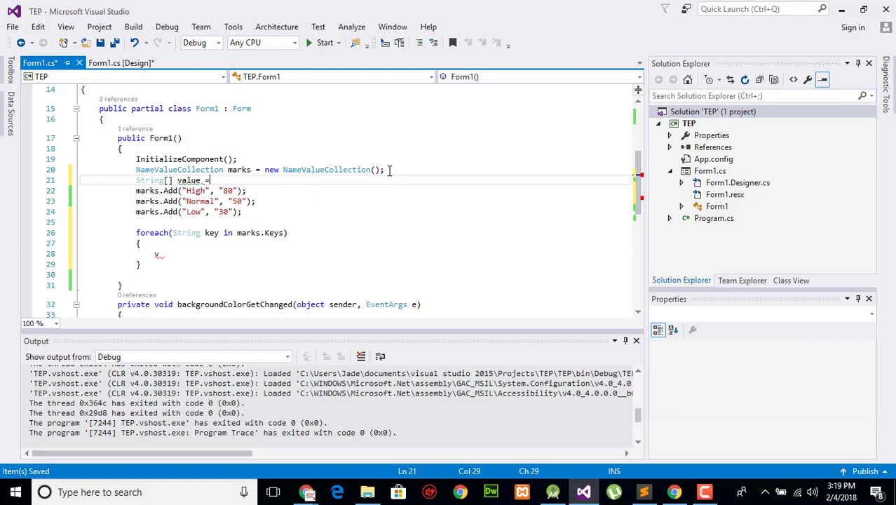
pyautogui.write('null;')
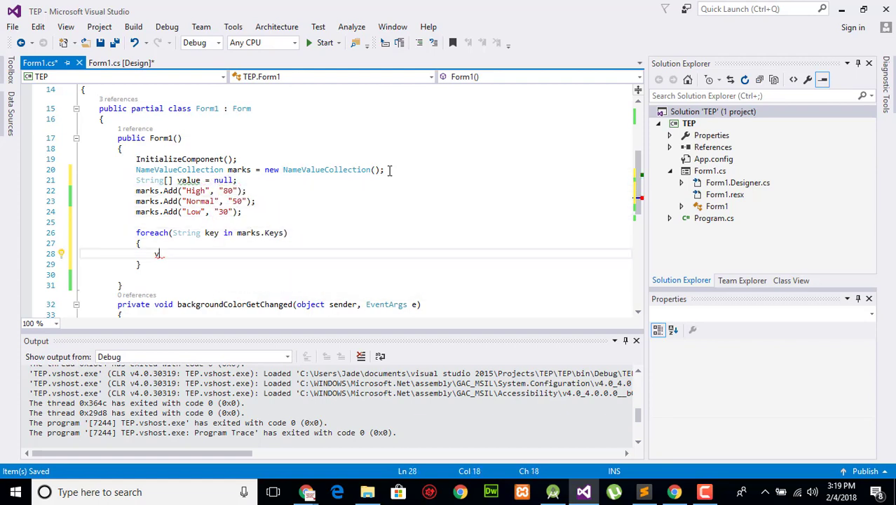
# - Write value = marks.GetValues(key); inside the keys loop
pyautogui.write('value')
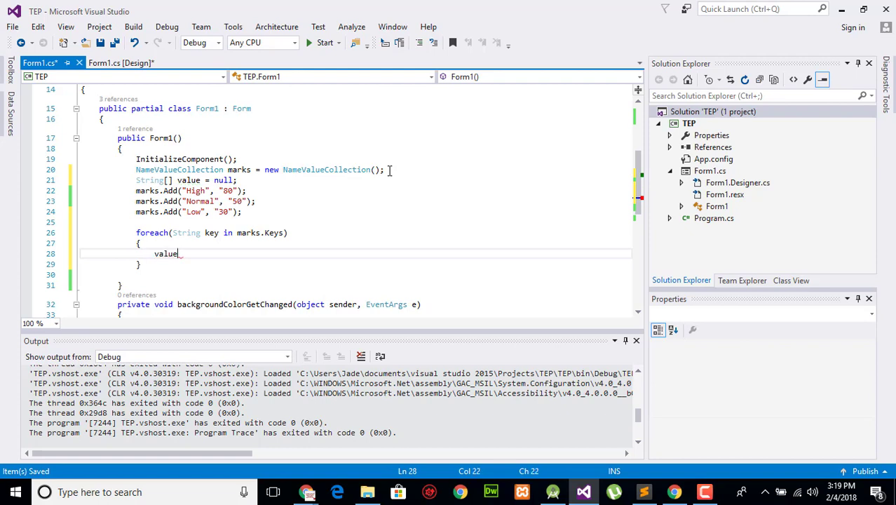
pyautogui.write('=')
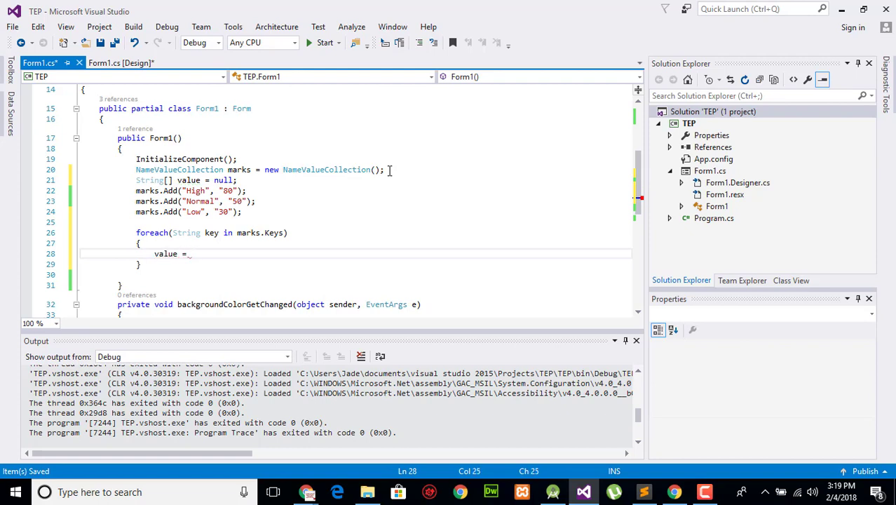
pyautogui.write('mark')
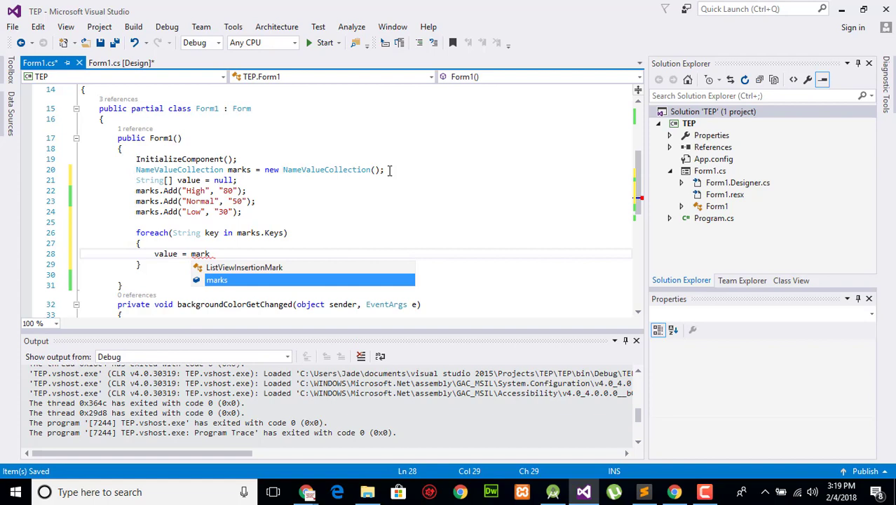
pyautogui.write('.')
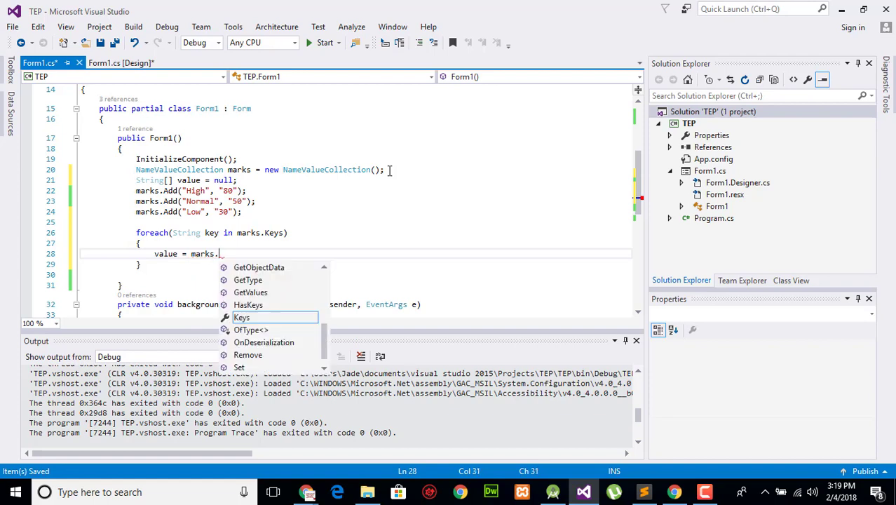
pyautogui.write('get')
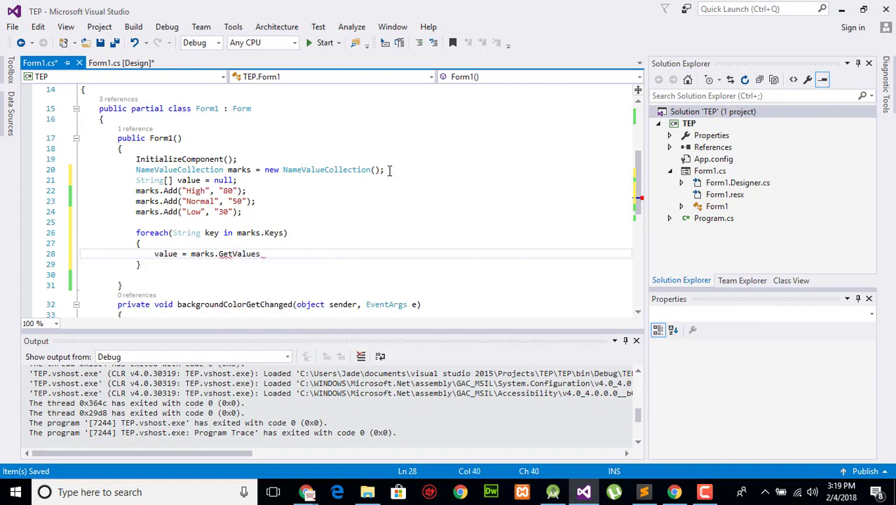
pyautogui.write('(key);')
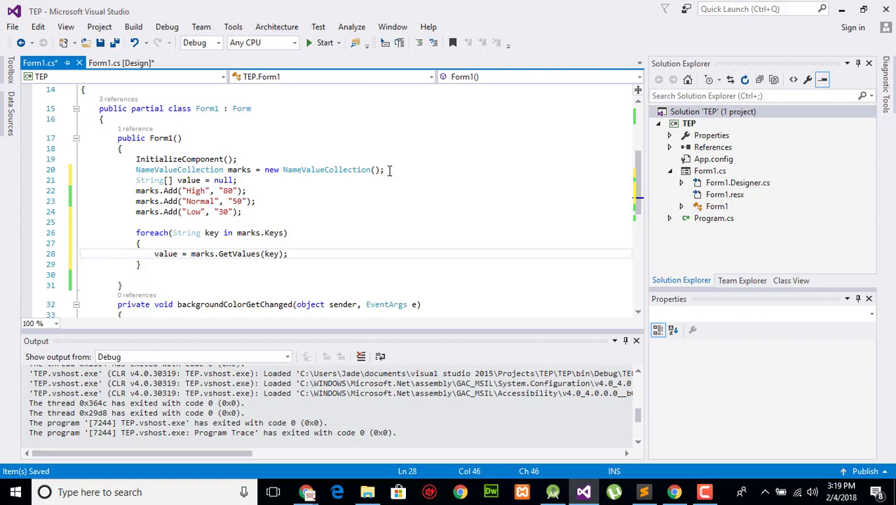
pyautogui.press('enter')
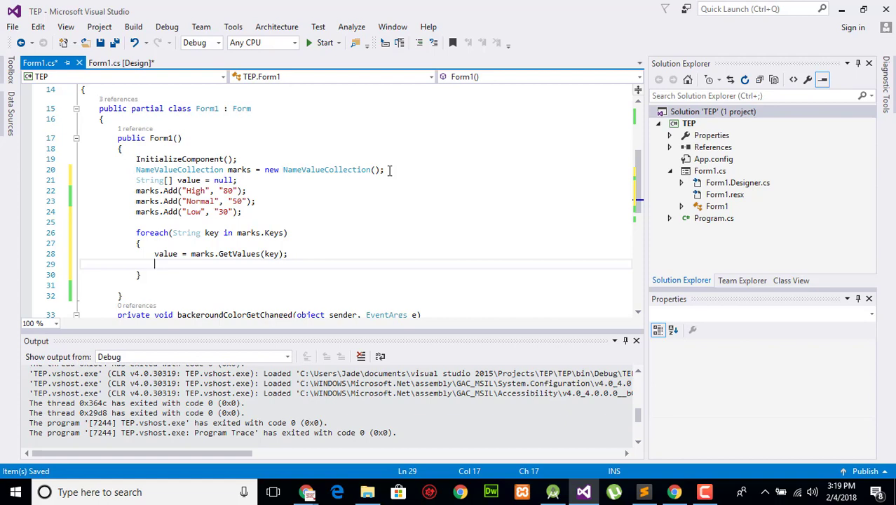
# - Nest a foreach(string val in value) loop with an empty body
pyautogui.write('foreach')
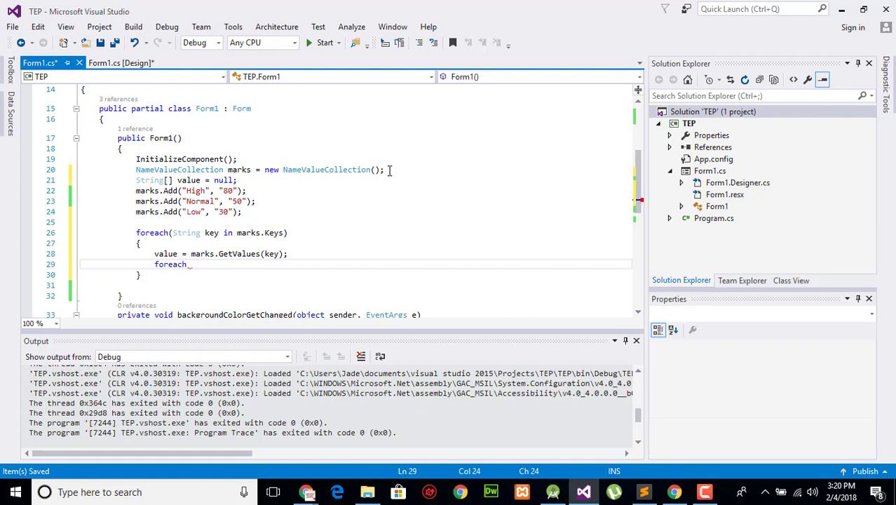
pyautogui.write('(s')
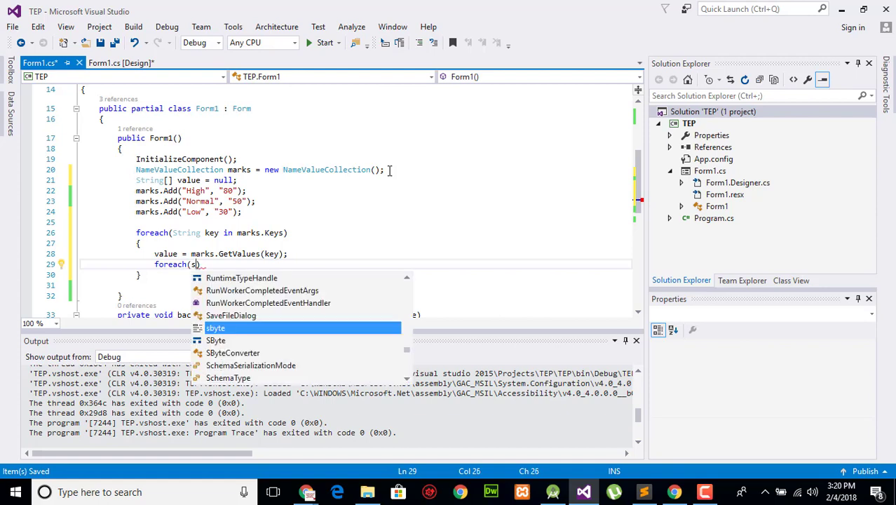
pyautogui.write('tring val in value')
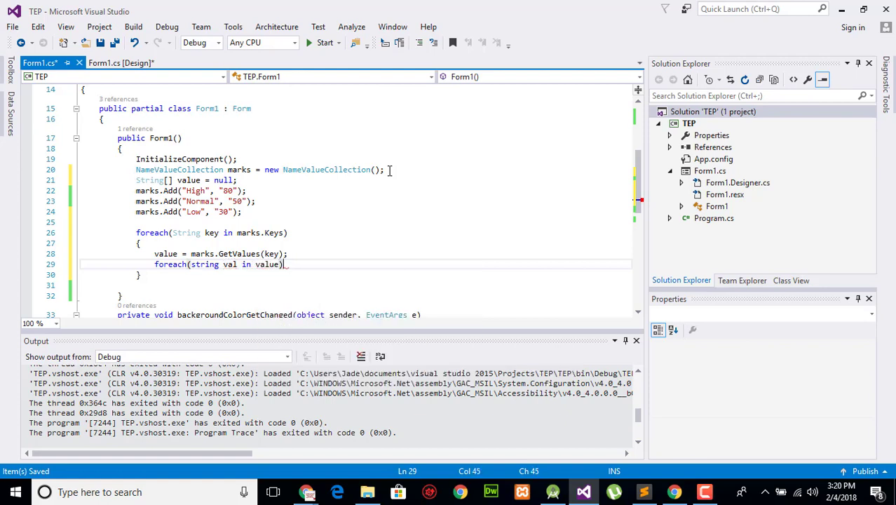
pyautogui.press('enter')
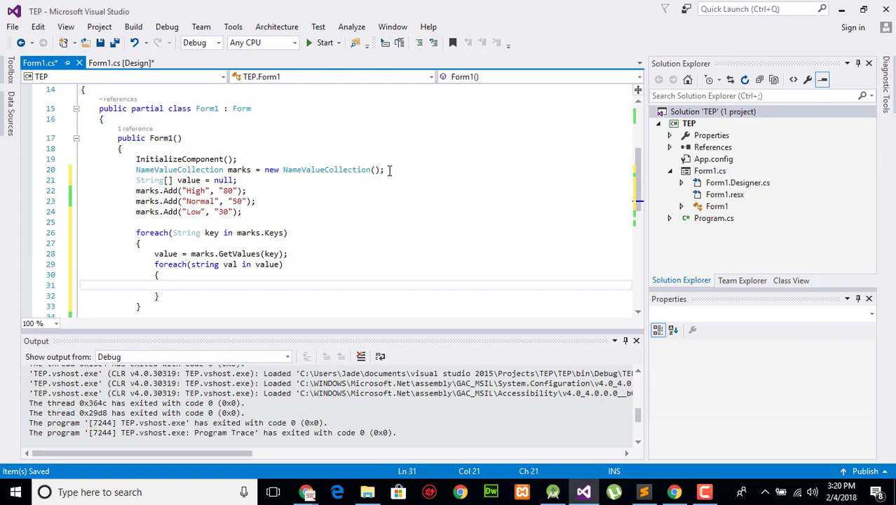
# - Call MessageBox.Show(key + ' ' + val); in the inner loop
pyautogui.write('MessageBox')
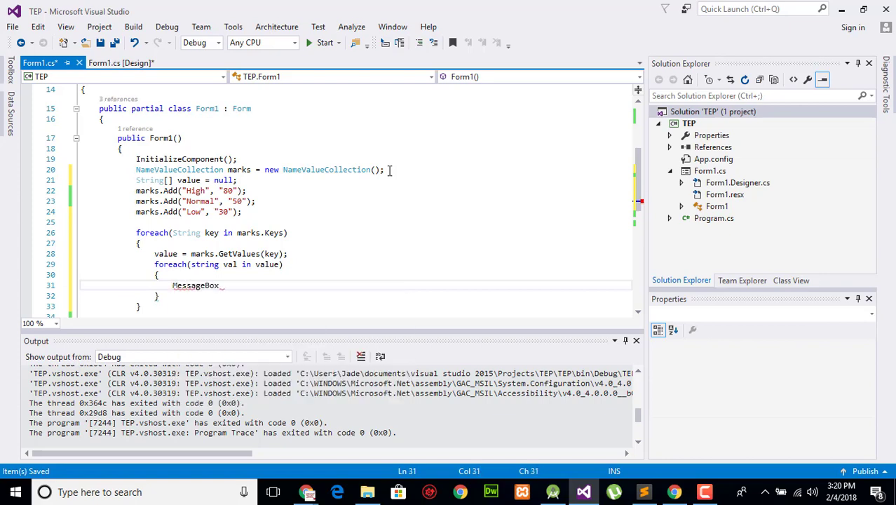
pyautogui.write('.sw')
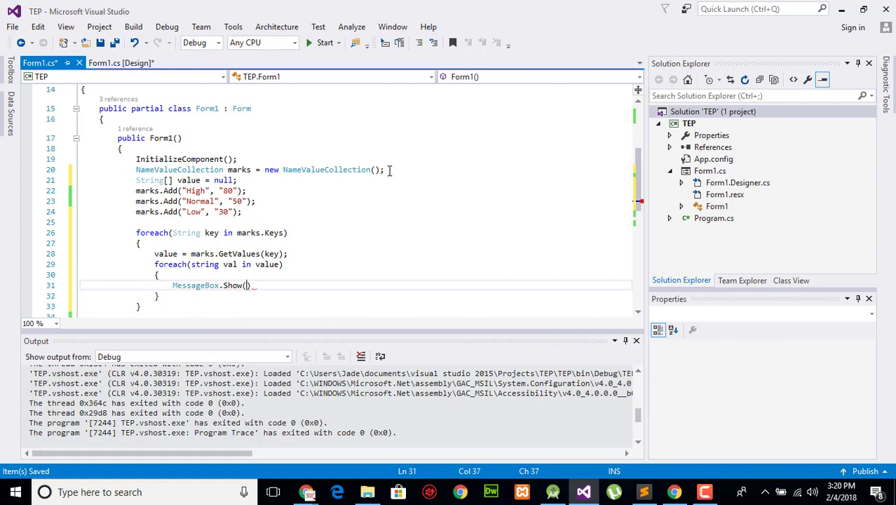
pyautogui.write('(')
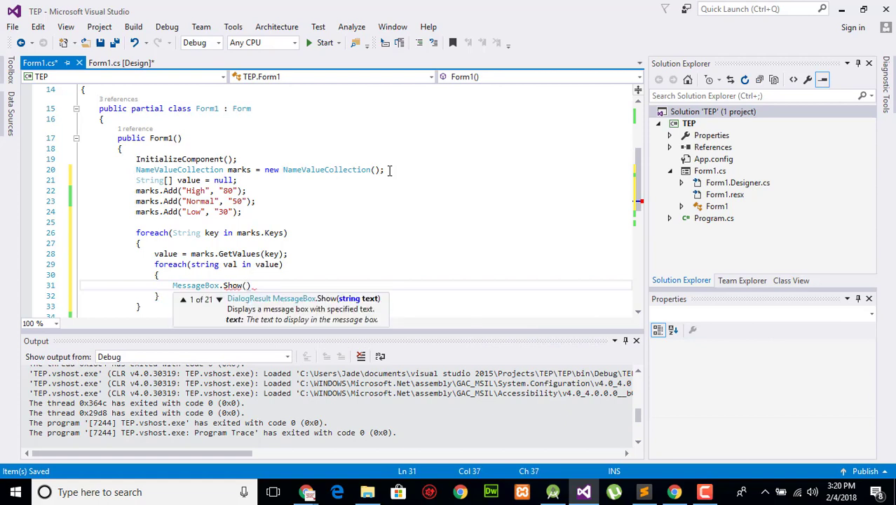
pyautogui.write("key + ' ' +")
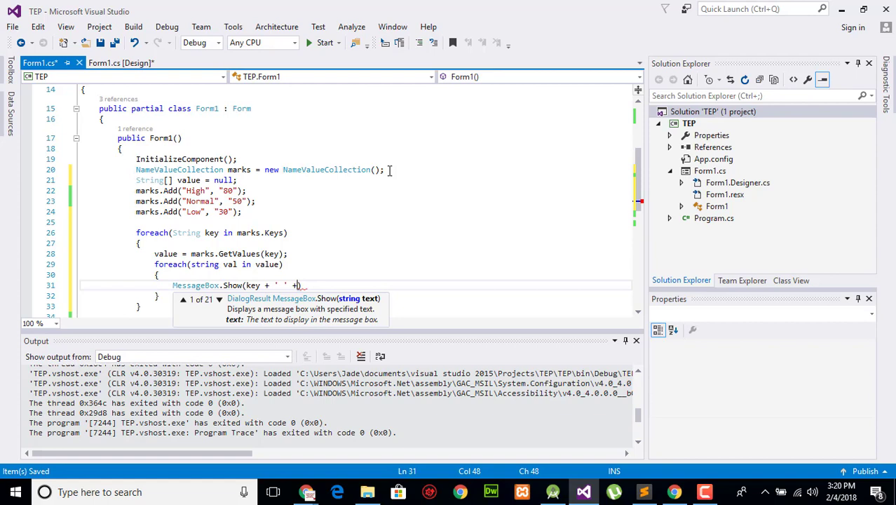
pyautogui.write('val')
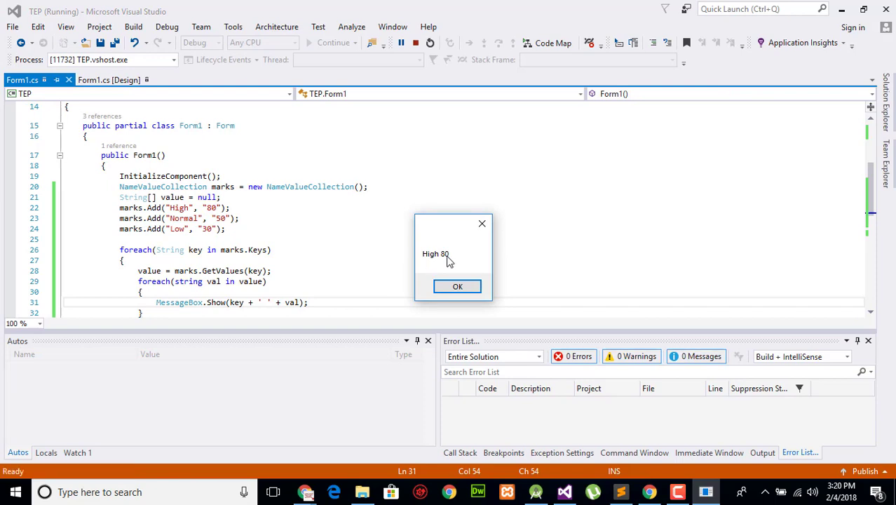
# - Dismiss the High 80, Normal 50 and Low 30 popups and stop the running program
pyautogui.click(457, 286)
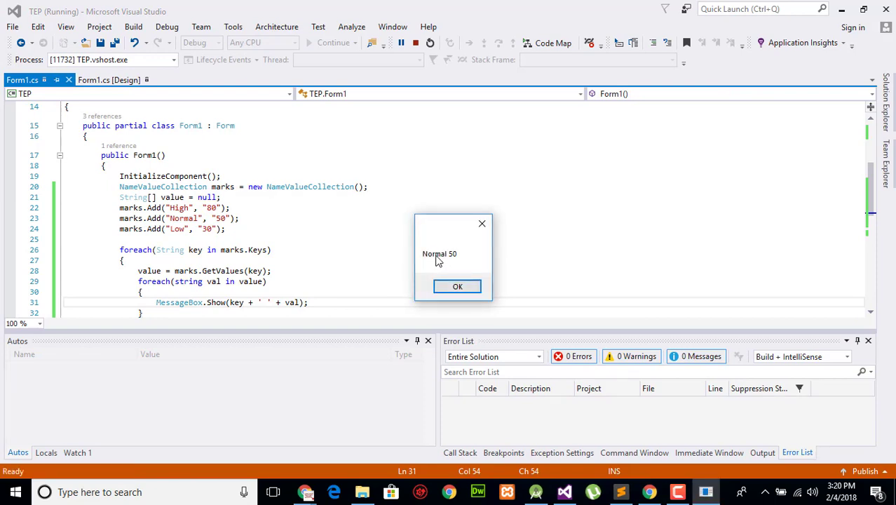
pyautogui.click(457, 286)
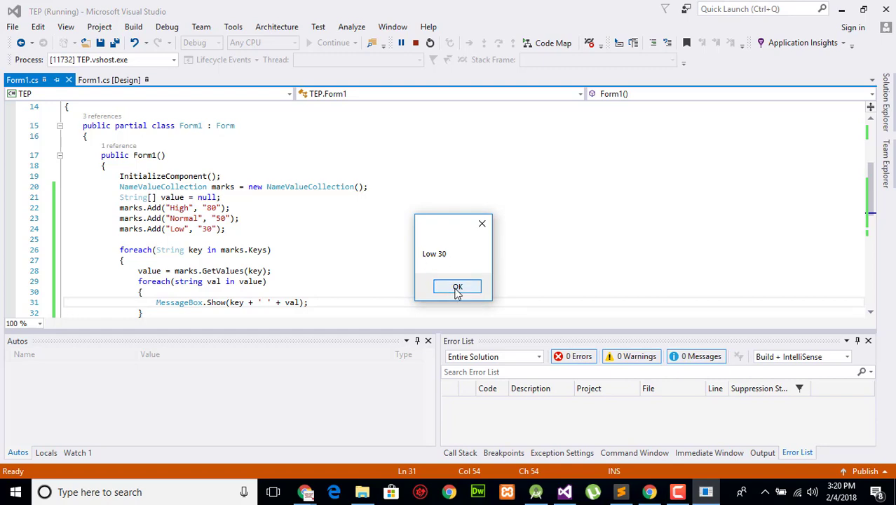
pyautogui.click(457, 286)
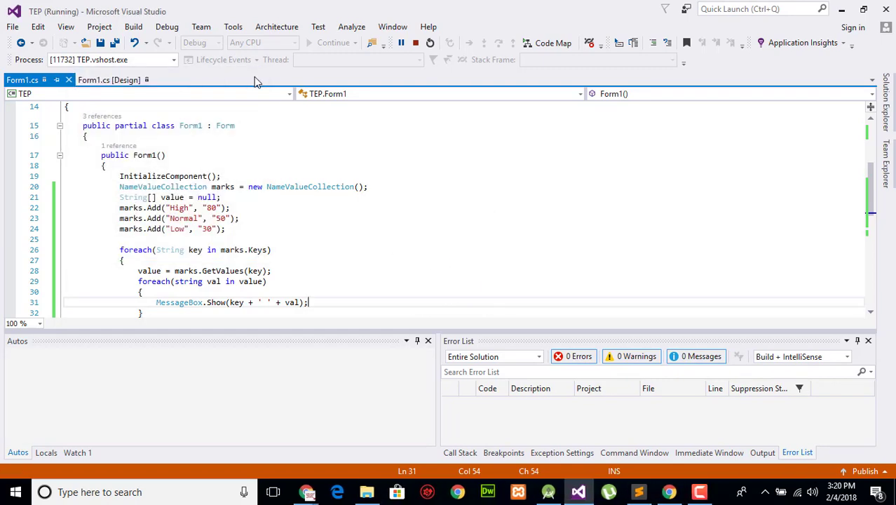
pyautogui.click(416, 42)
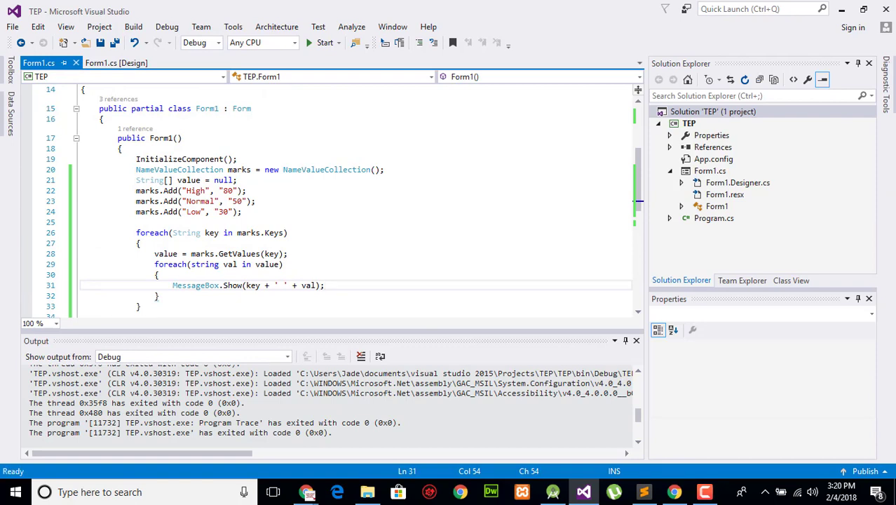